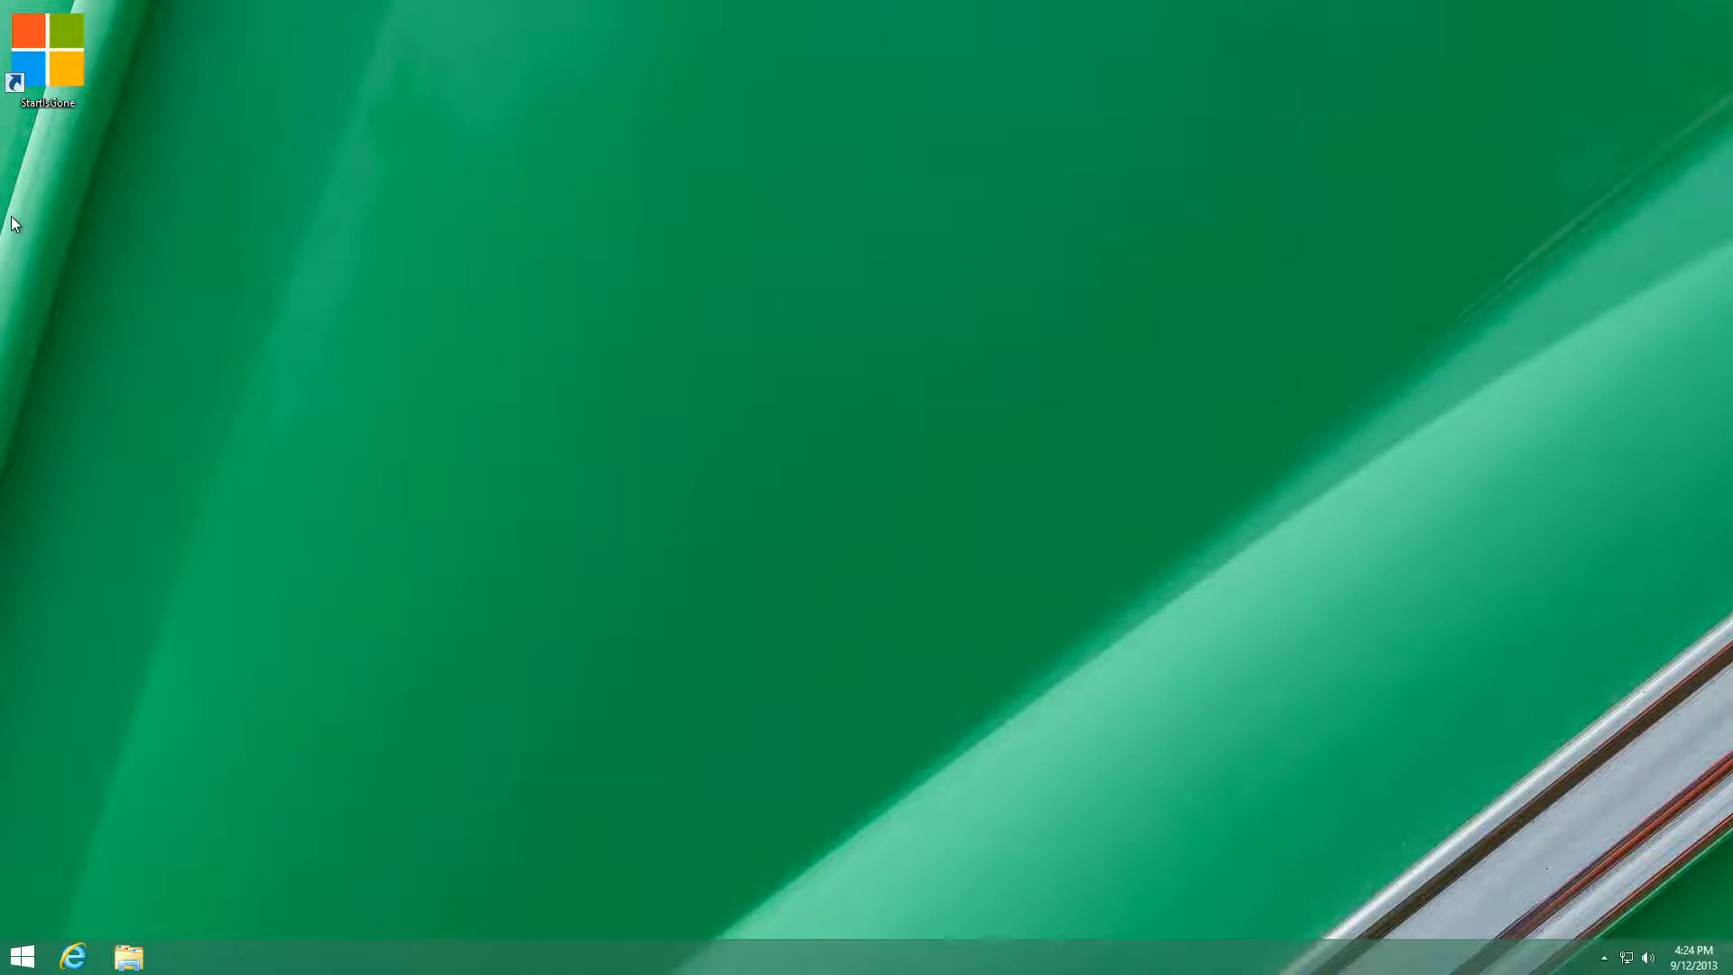
{"action": "mouse_move", "coordinate": [16, 236]}
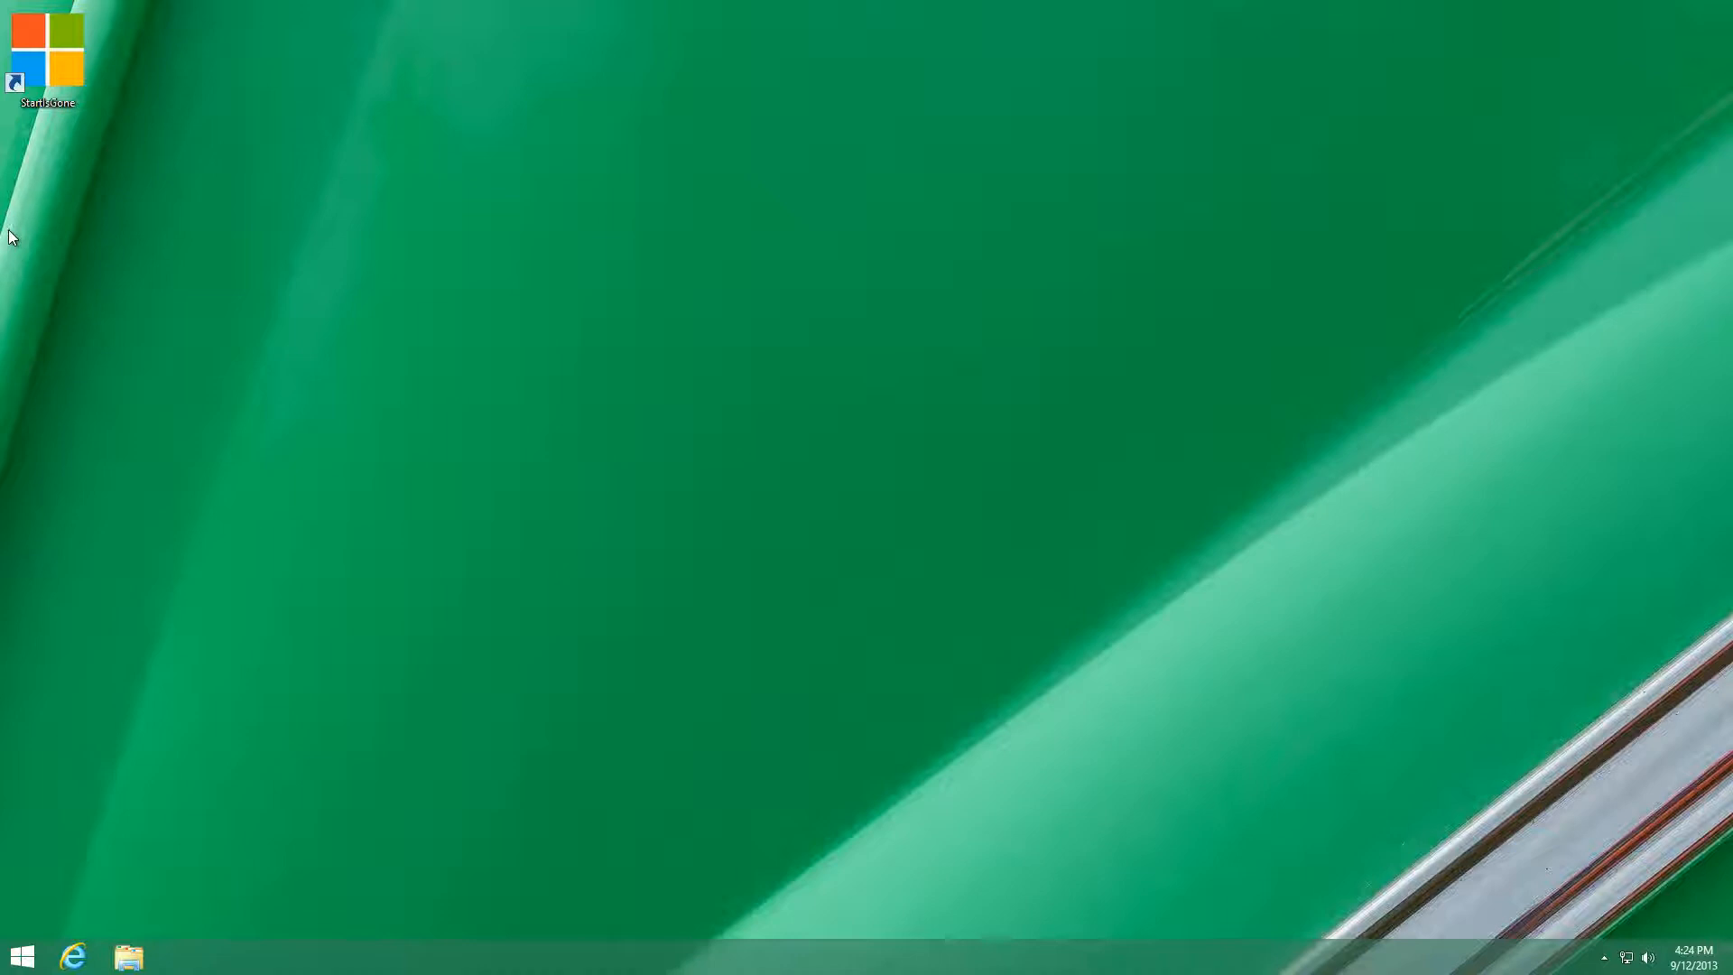
{"action": "mouse_move", "coordinate": [69, 220]}
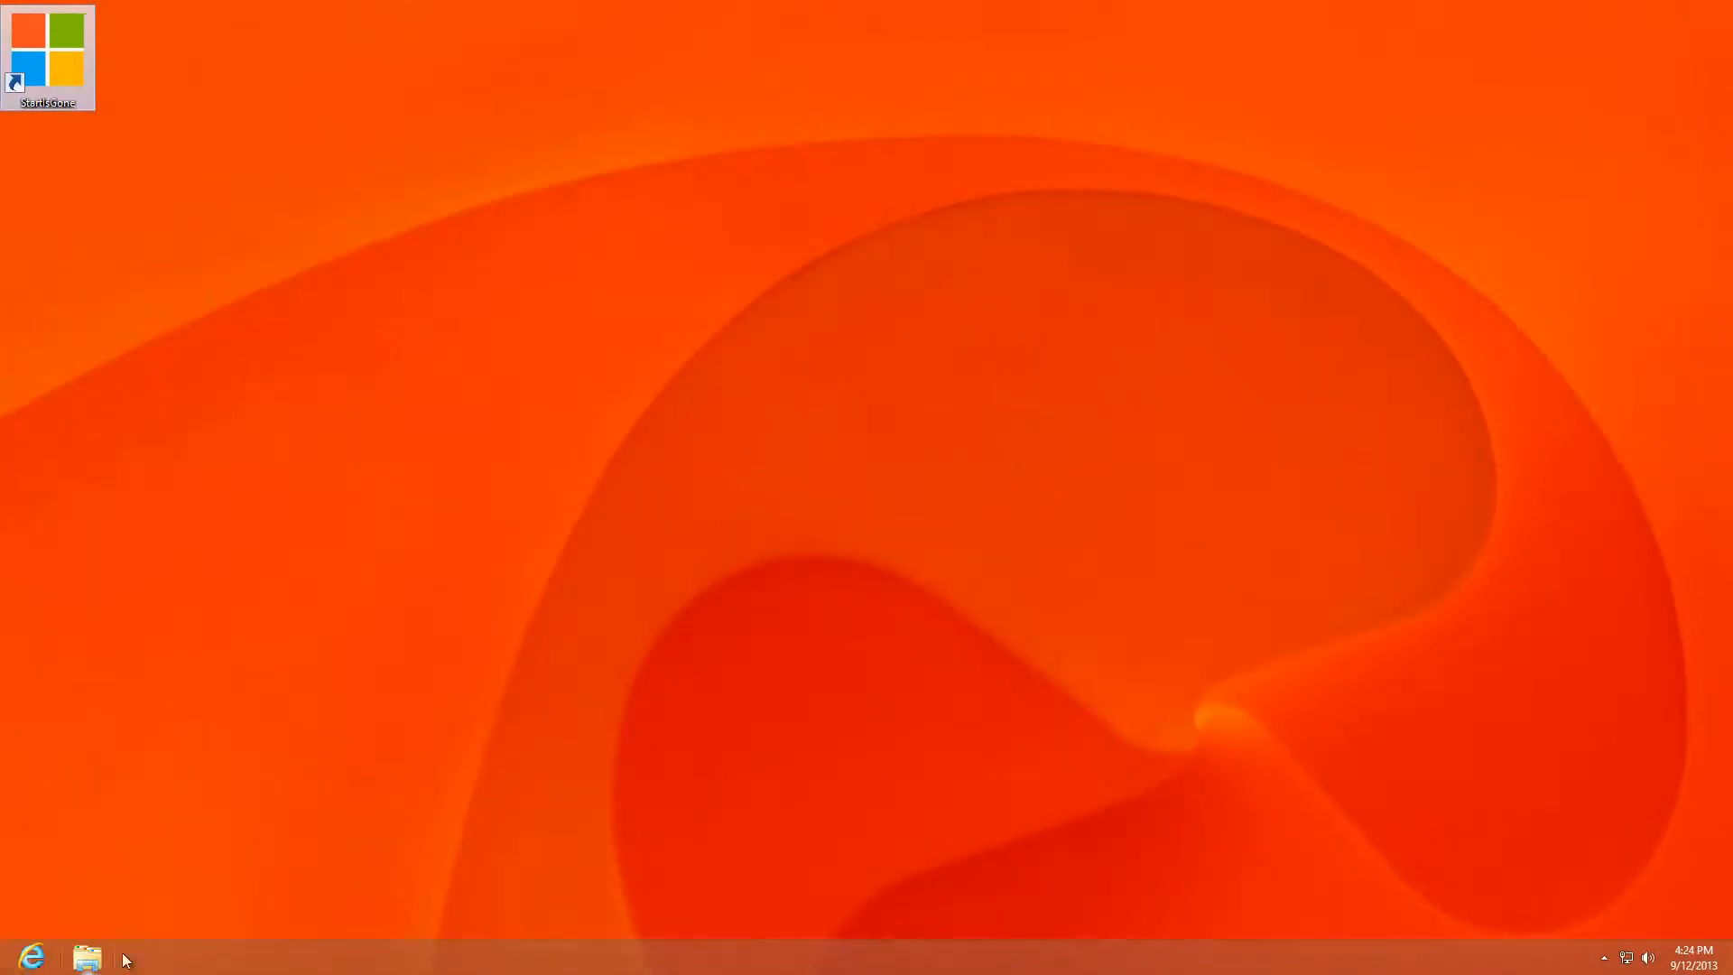
- Reveal the hidden system-tray icons so the StartIsGone tray icon is visible
{"action": "left_click", "coordinate": [20, 957]}
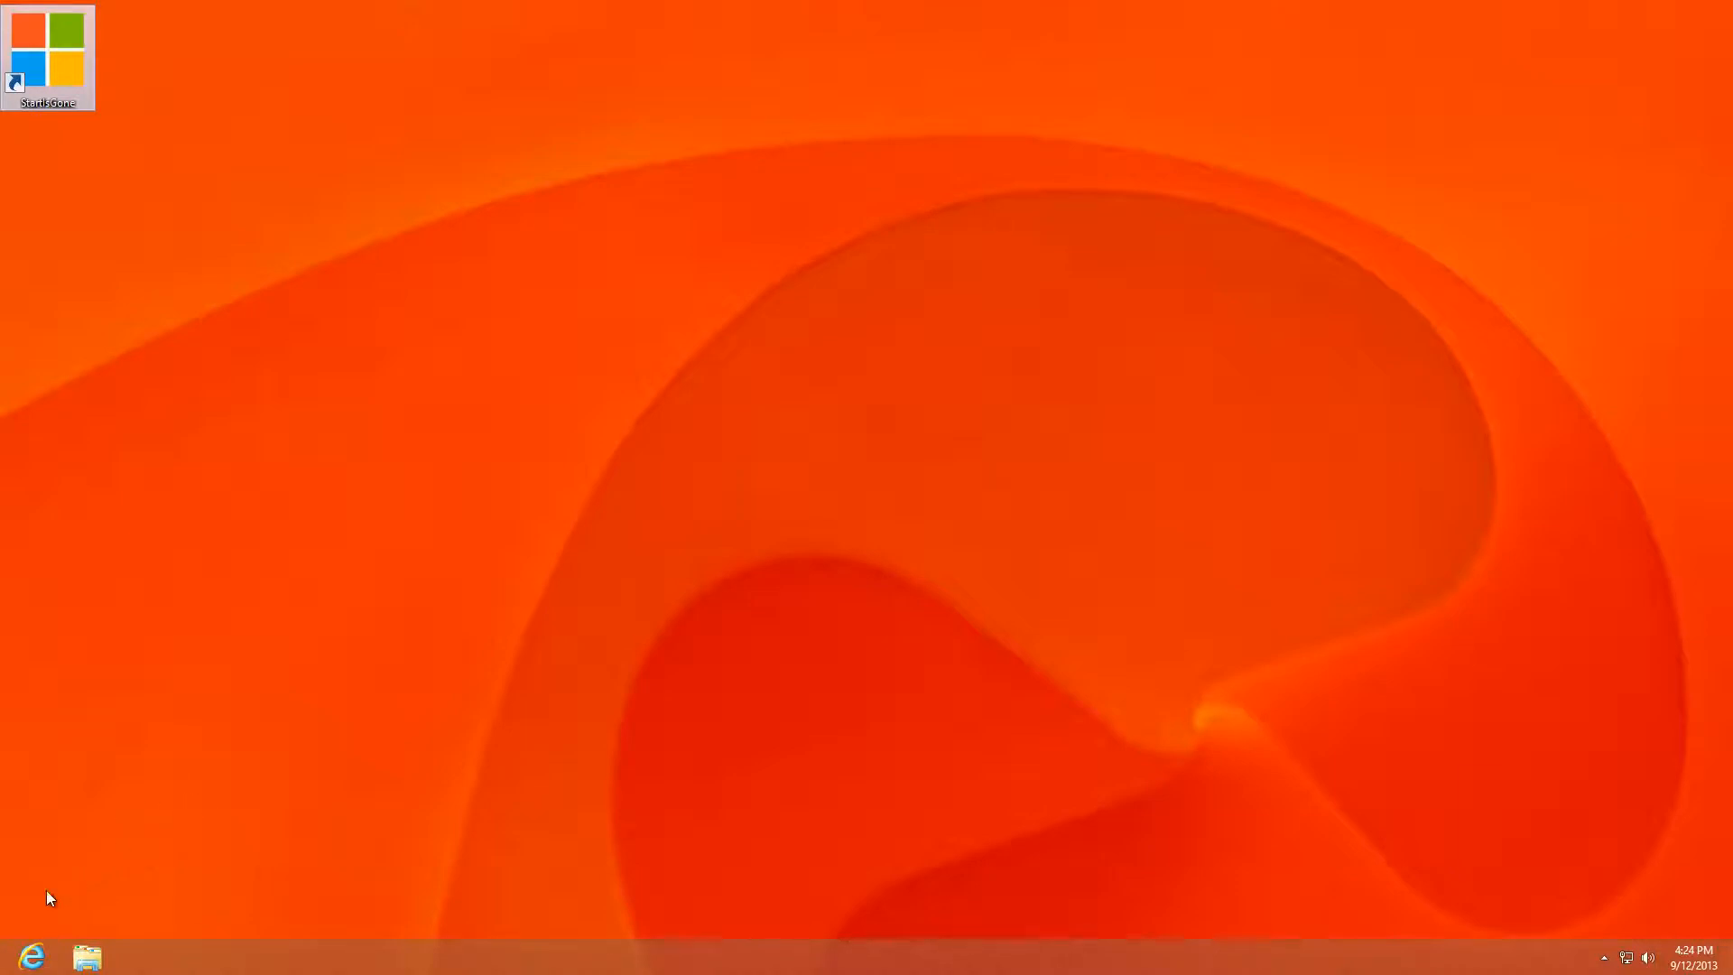
{"action": "mouse_move", "coordinate": [47, 923]}
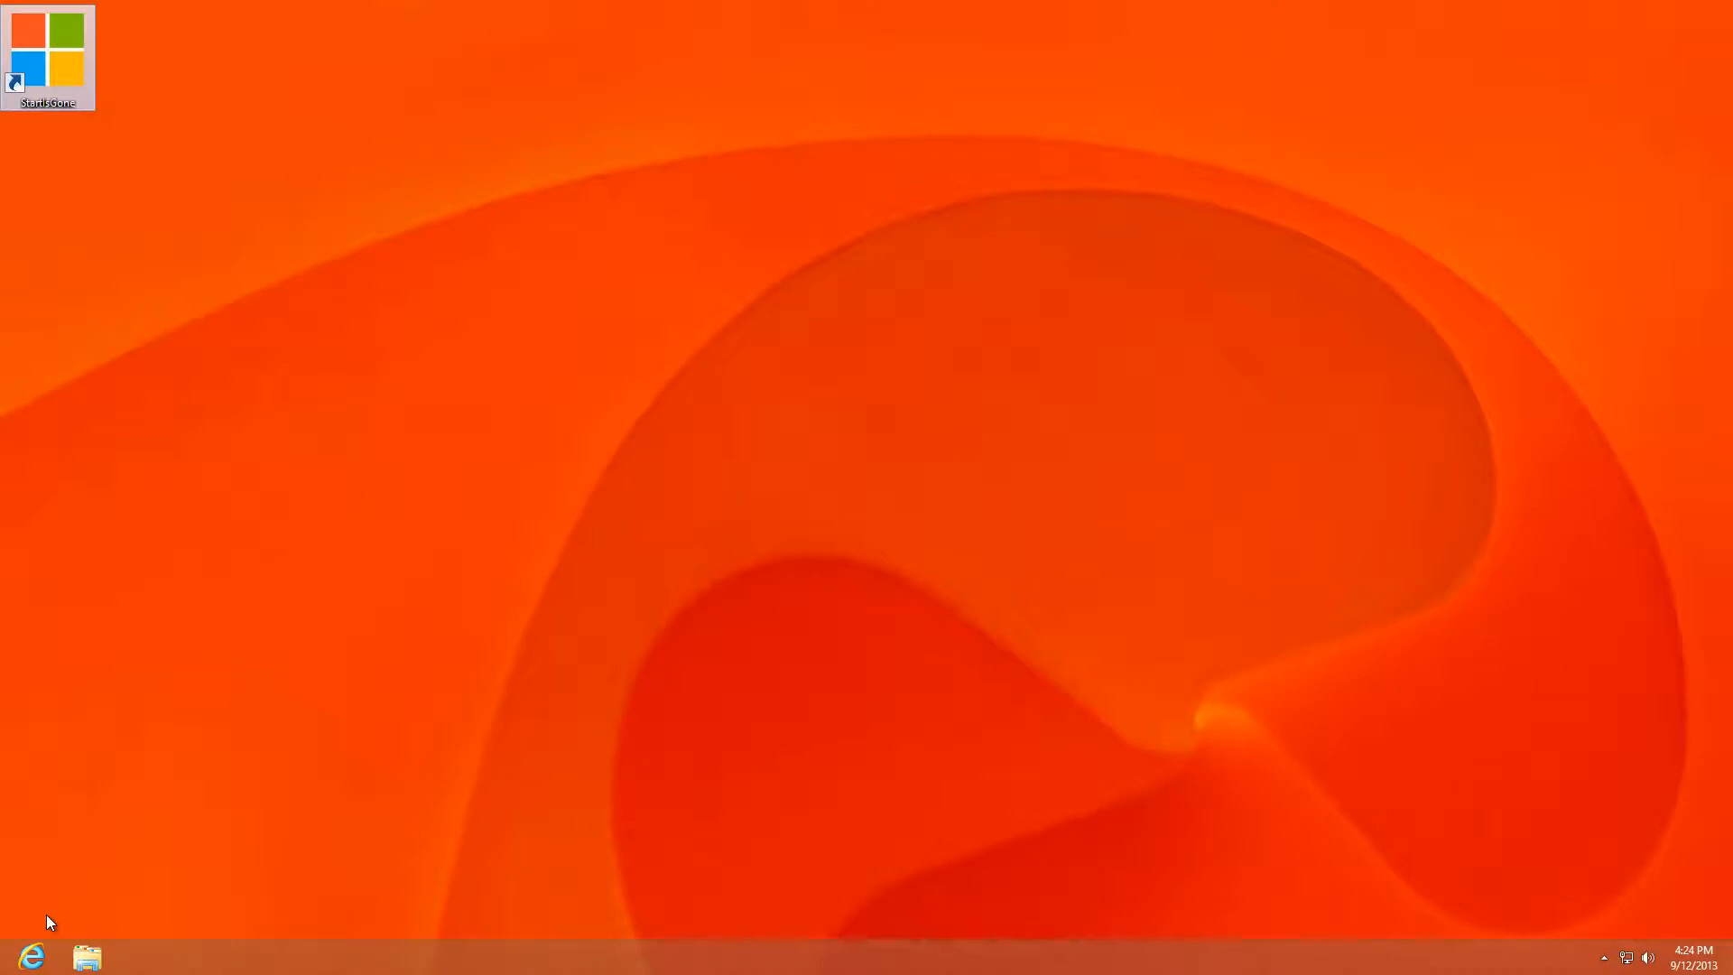
{"action": "mouse_move", "coordinate": [1608, 957]}
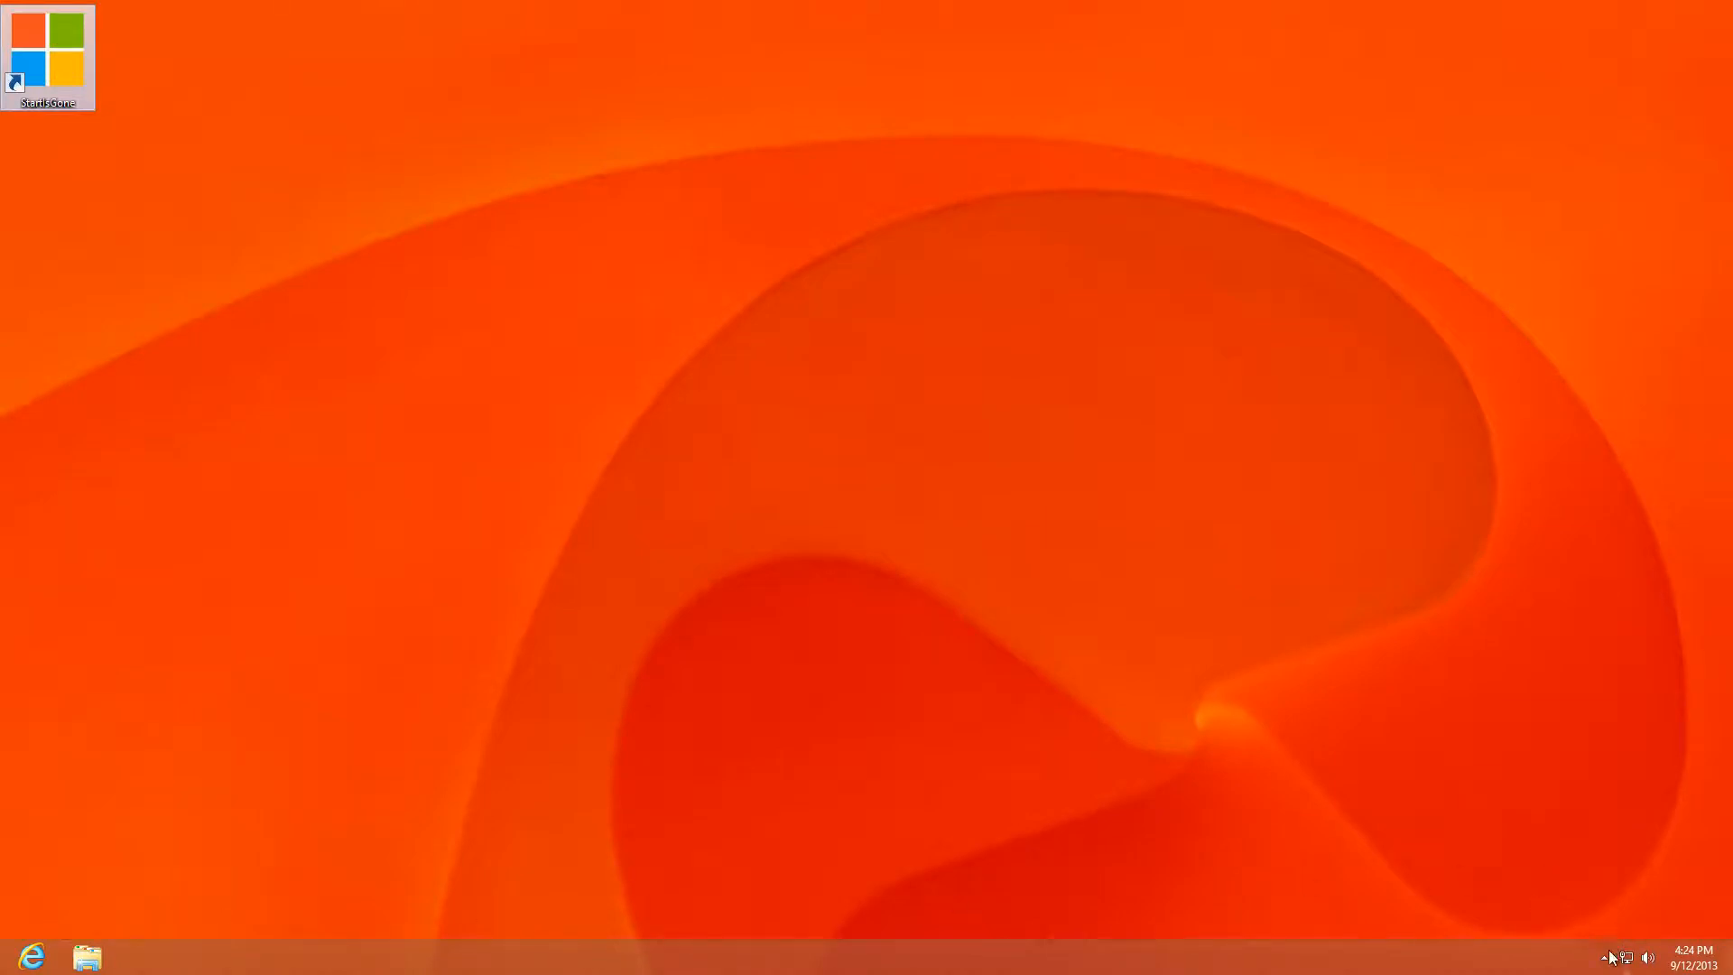
{"action": "left_click", "coordinate": [1603, 957]}
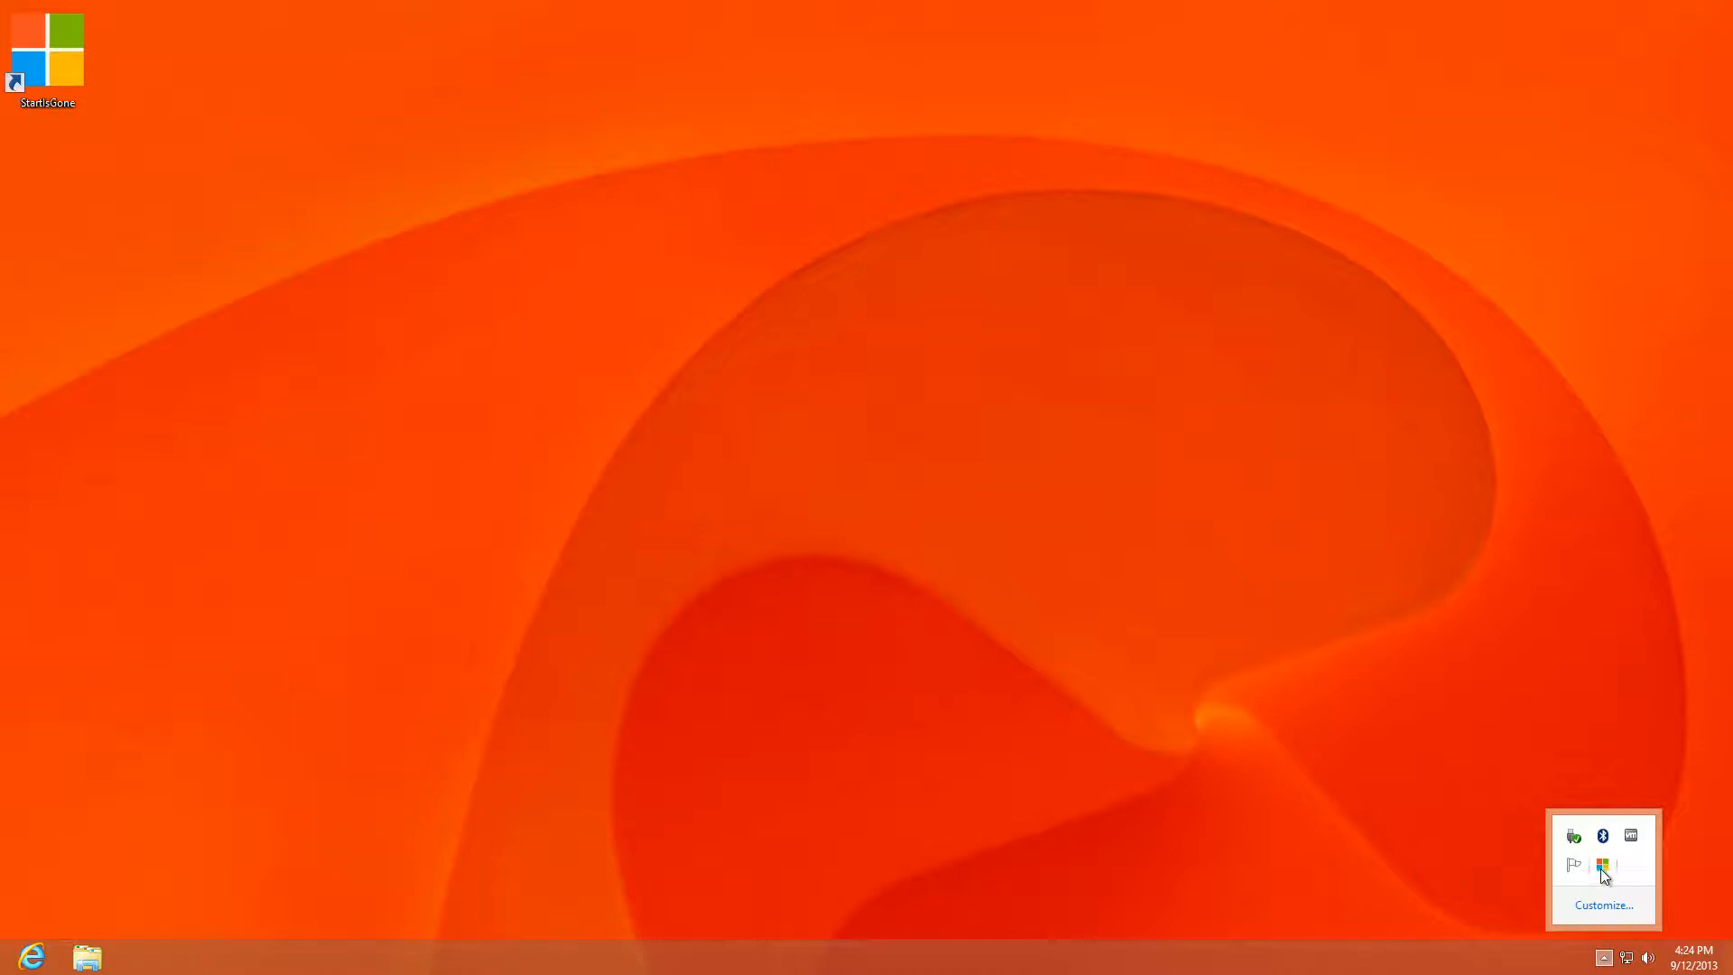